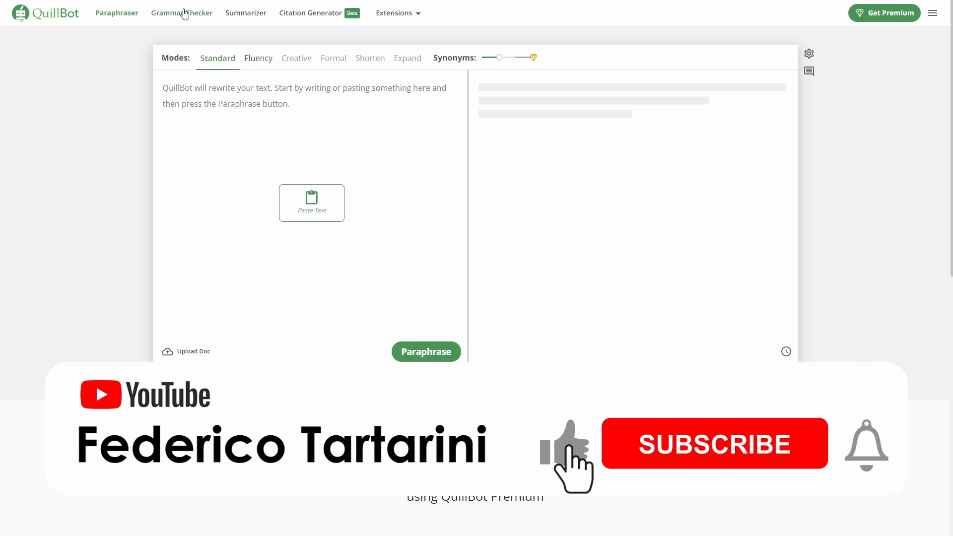
# Paste the pythermalcomfort package description into QuillBot's Paraphraser input box.
pyautogui.click(181, 13)
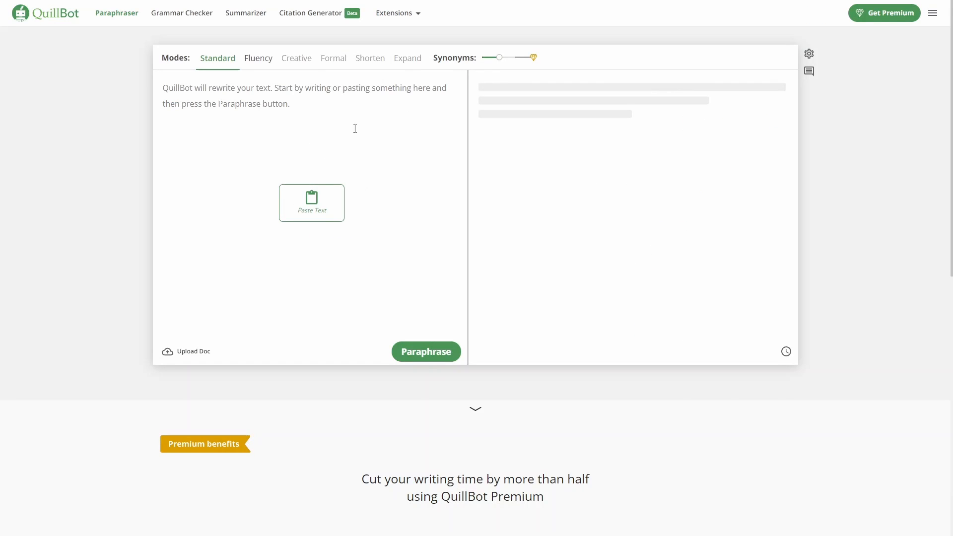
pyautogui.click(311, 203)
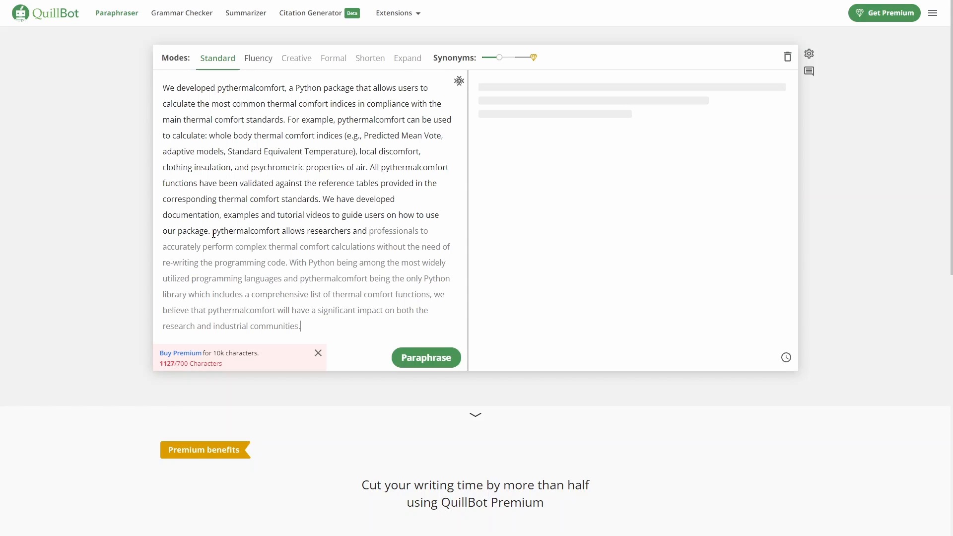
# Delete the sentences after 'our package.' so the input drops to 661 characters.
pyautogui.moveTo(212, 230); pyautogui.dragTo(300, 325)
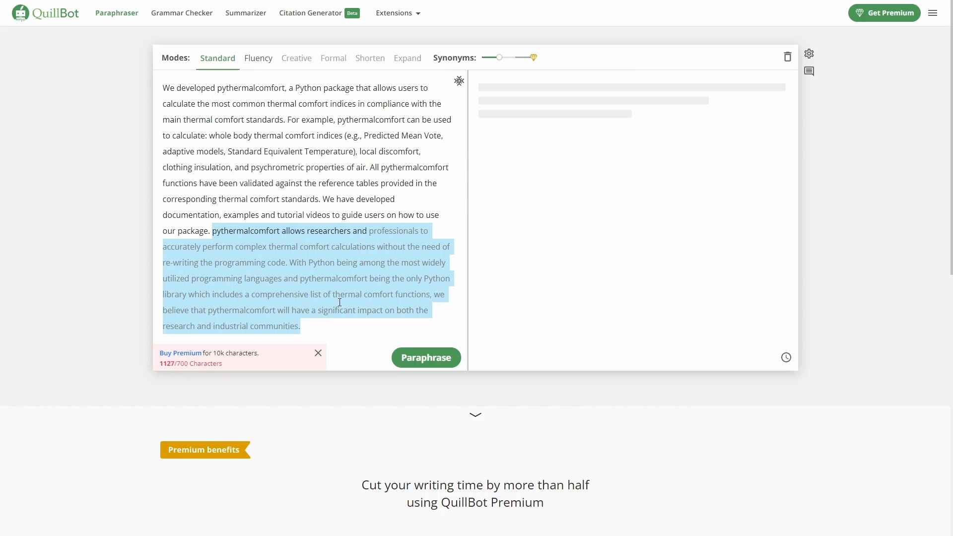
pyautogui.scroll(-3)
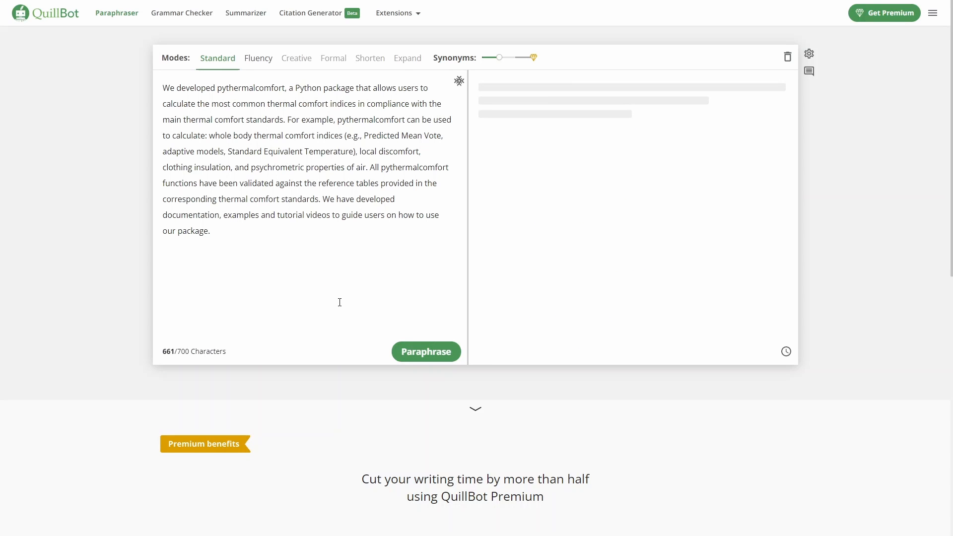
# Run a Standard-mode paraphrase of the trimmed four-sentence pythermalcomfort paragraph.
pyautogui.click(425, 352)
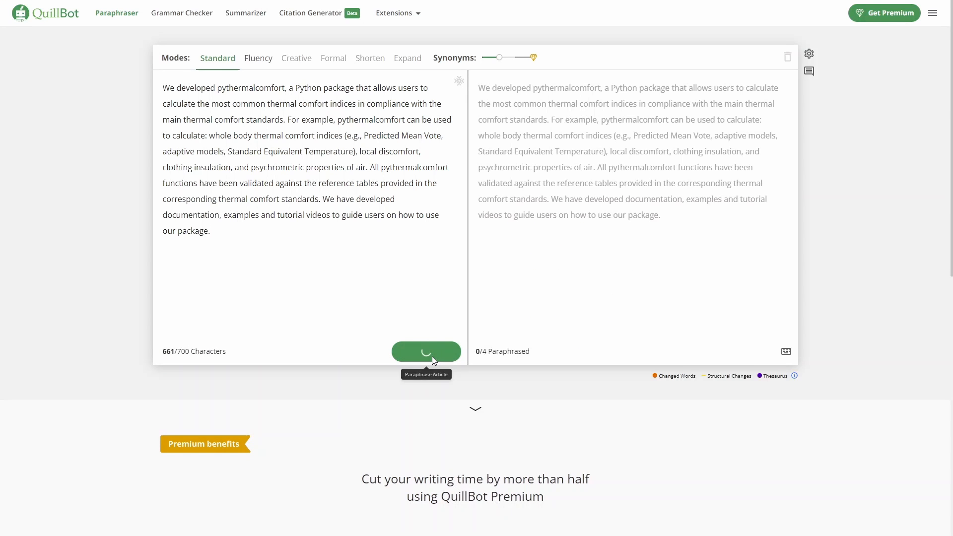
pyautogui.click(426, 352)
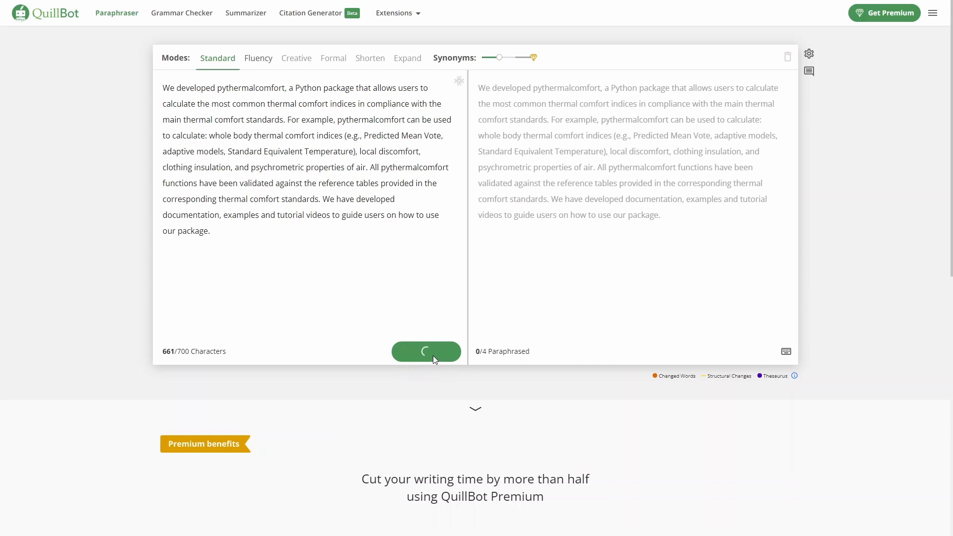
pyautogui.click(425, 350)
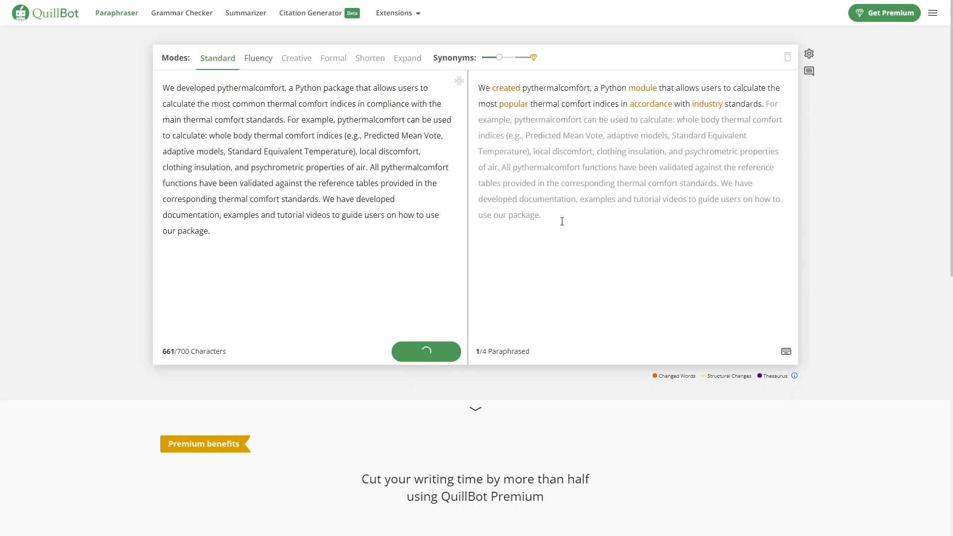
pyautogui.click(425, 351)
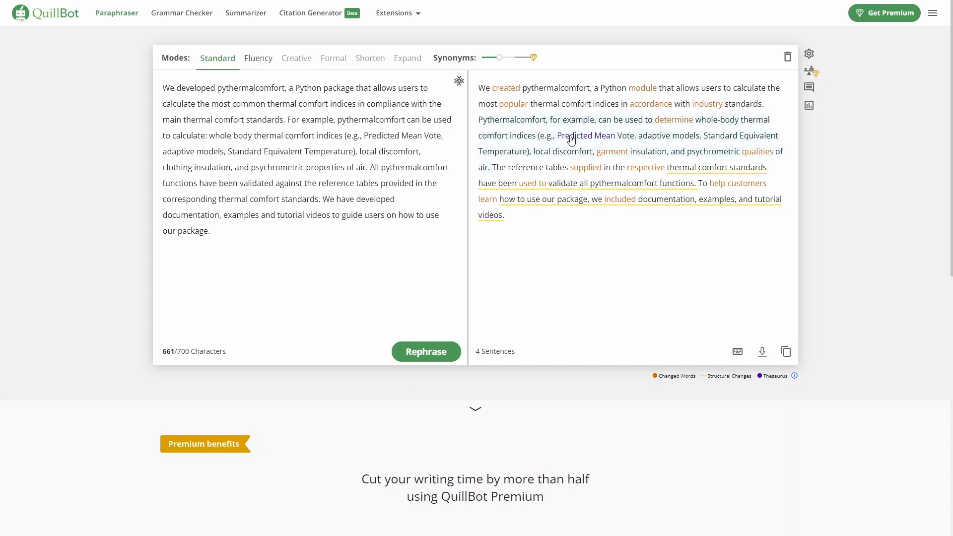
pyautogui.moveTo(566, 152)
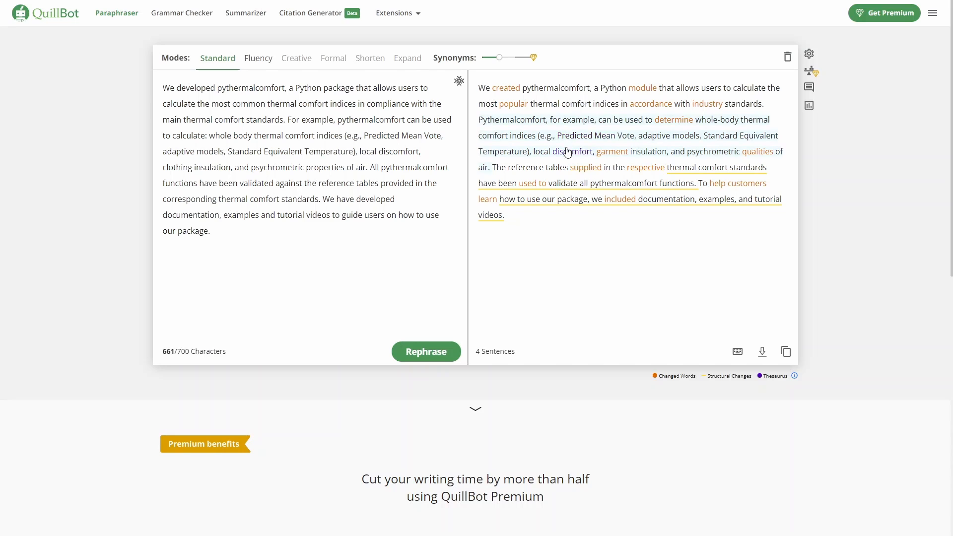
pyautogui.moveTo(217, 58)
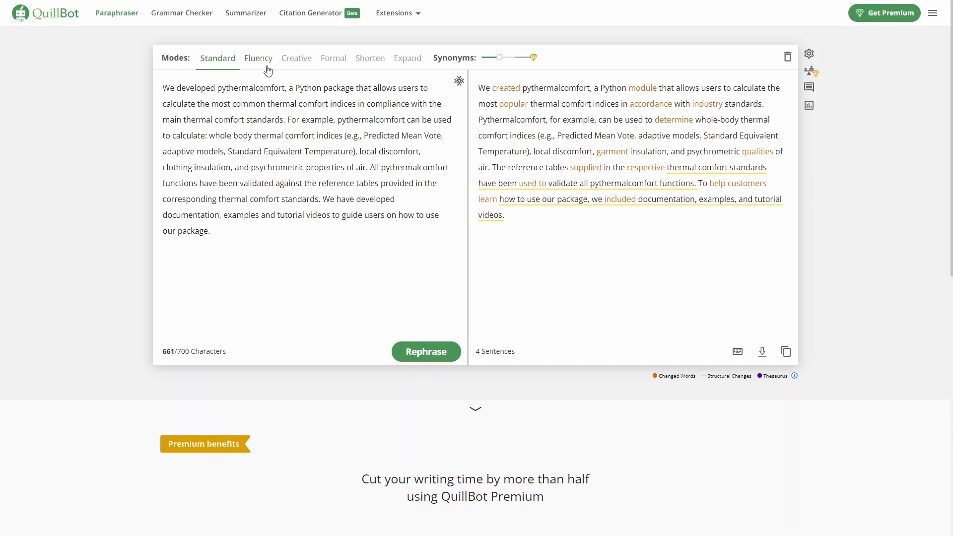
# Switch to Fluency mode to get a differently worded rewrite of the paragraph.
pyautogui.click(257, 58)
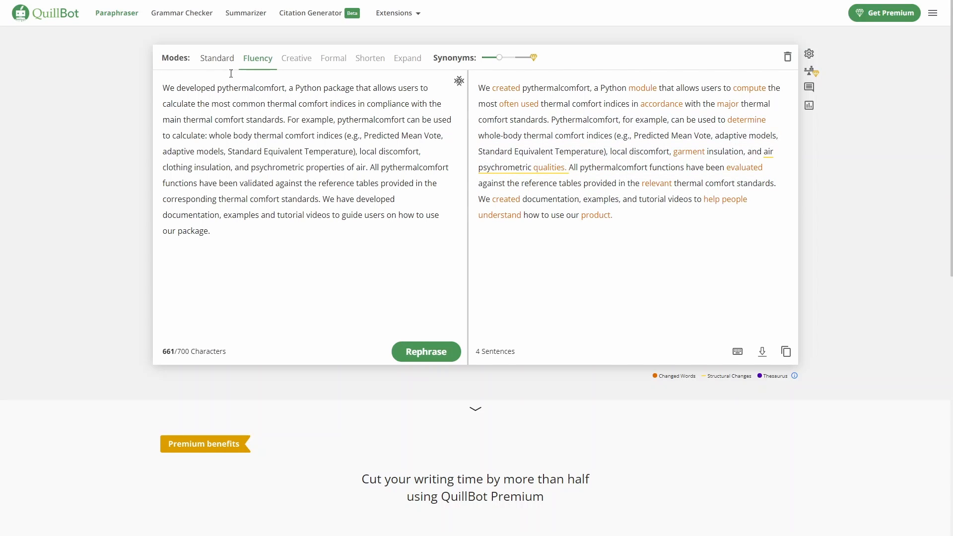
pyautogui.moveTo(216, 57)
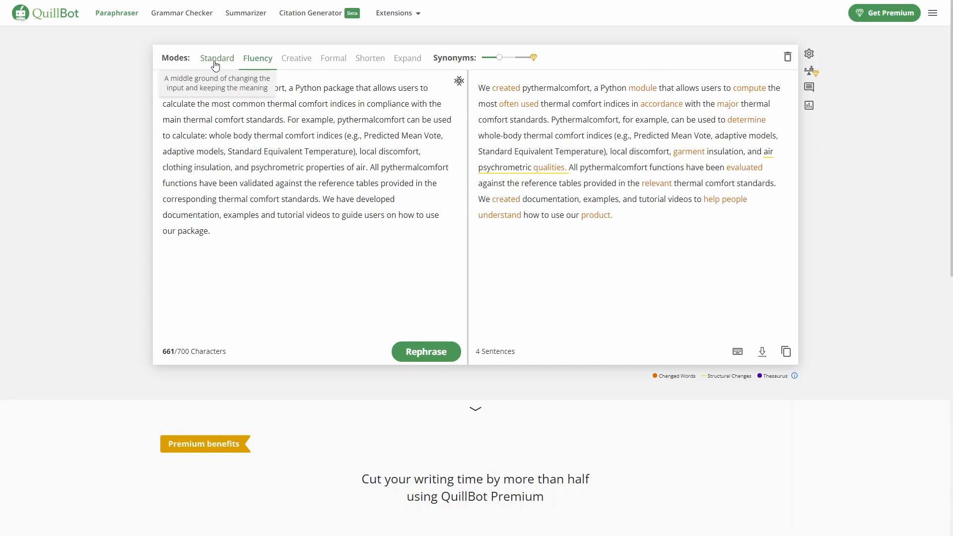
pyautogui.moveTo(251, 63)
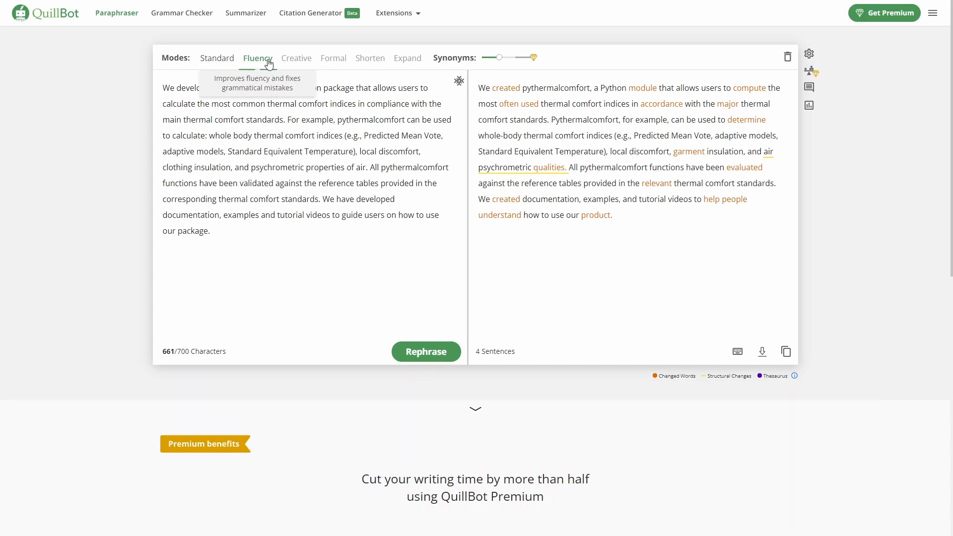
pyautogui.moveTo(291, 62)
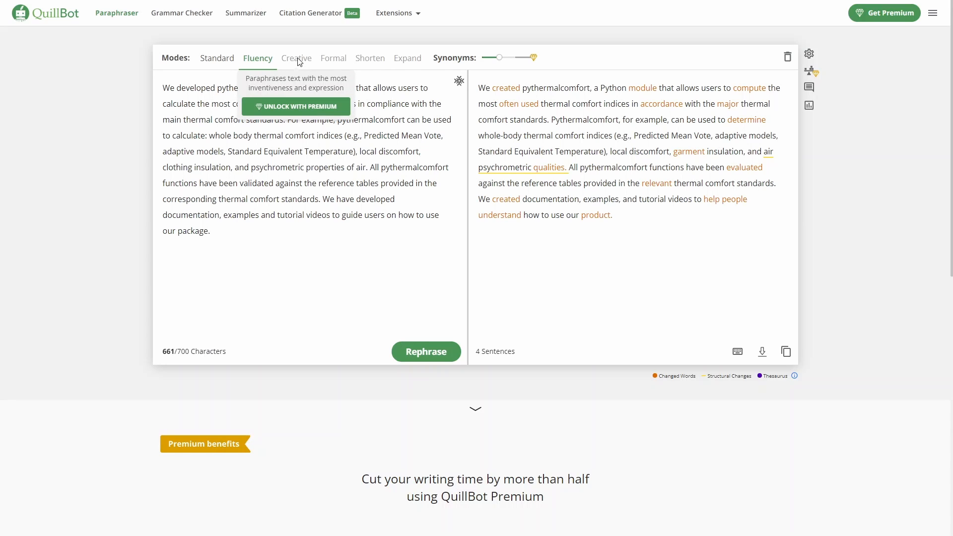
pyautogui.moveTo(407, 57)
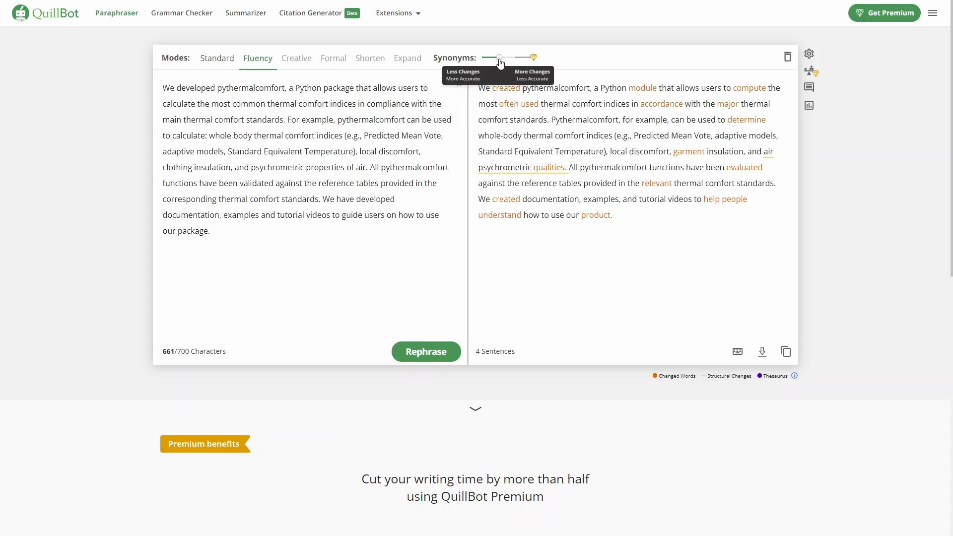
pyautogui.moveTo(505, 63)
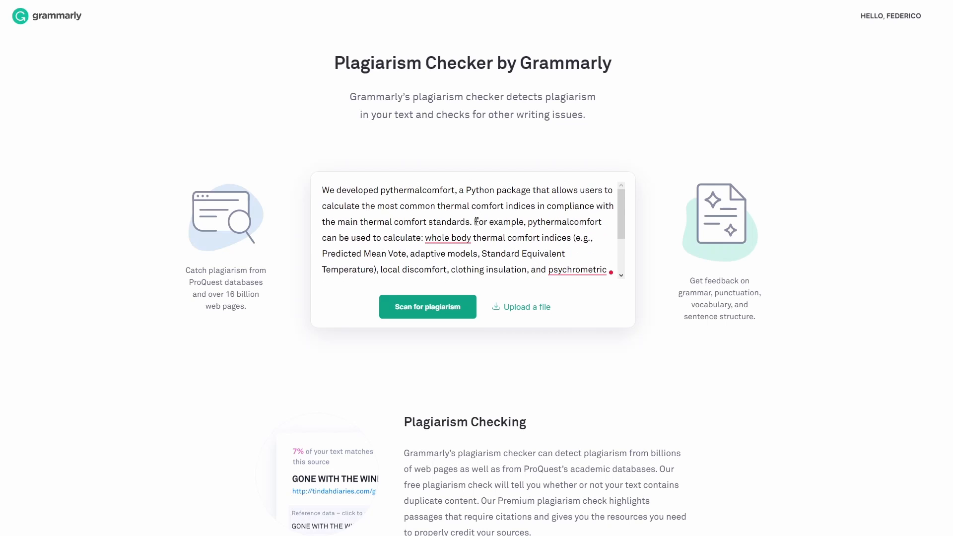
# Scan the original pythermalcomfort text in Grammarly's Plagiarism Checker.
pyautogui.click(427, 306)
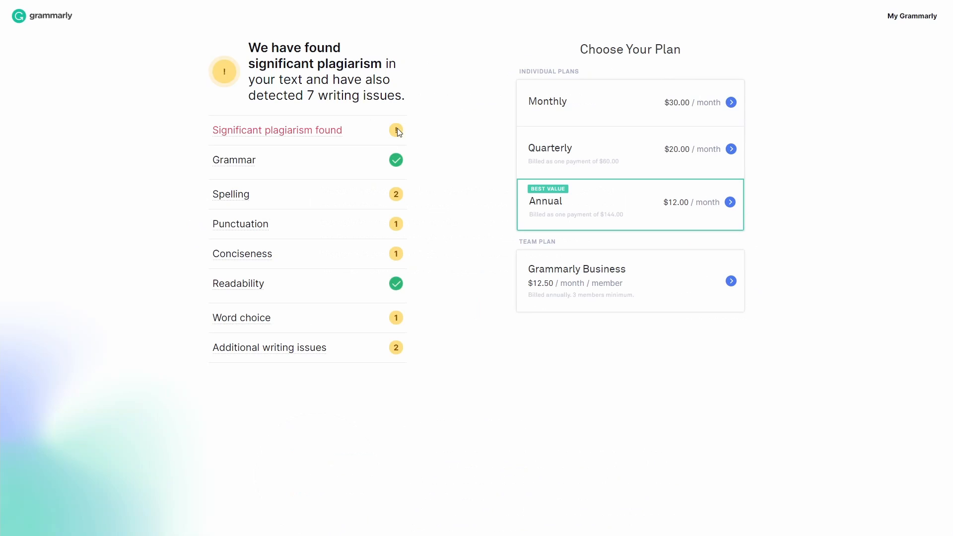
pyautogui.moveTo(277, 130)
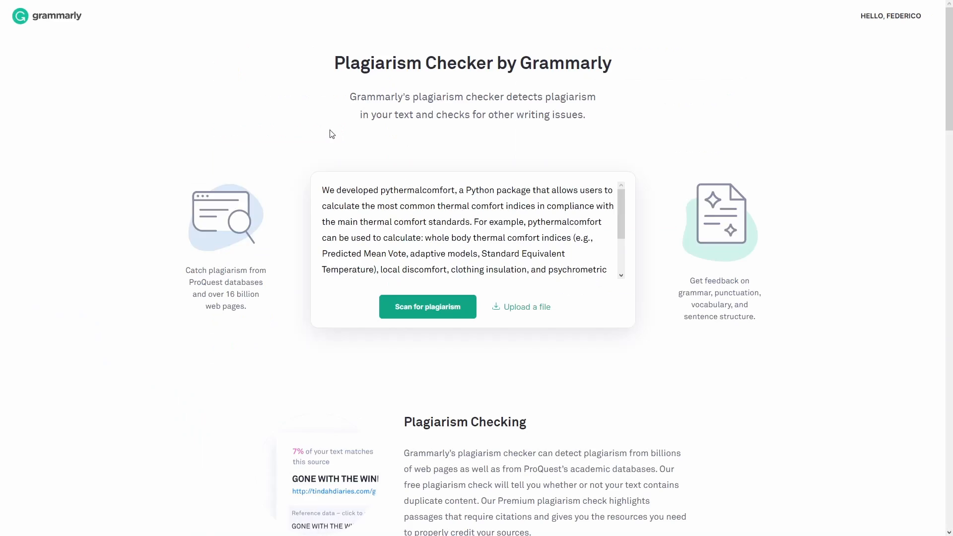
# Replace the old text with the paraphrased version and scan it for plagiarism.
pyautogui.moveTo(322, 190); pyautogui.dragTo(607, 270)
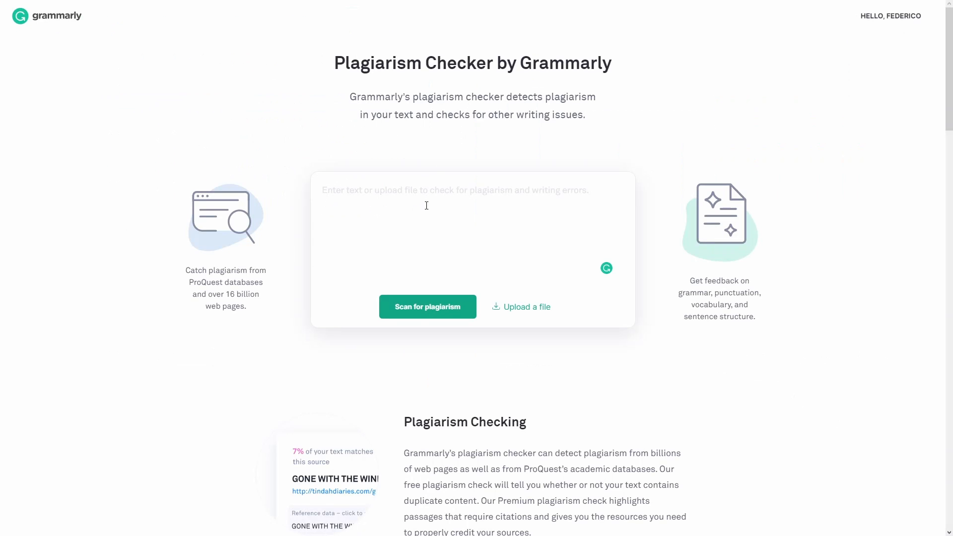
pyautogui.click(427, 306)
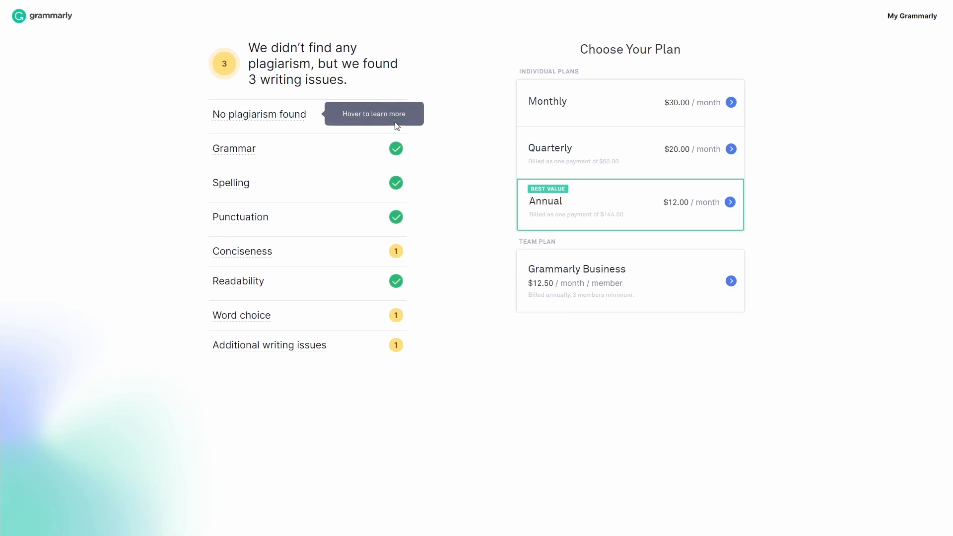
pyautogui.moveTo(444, 160)
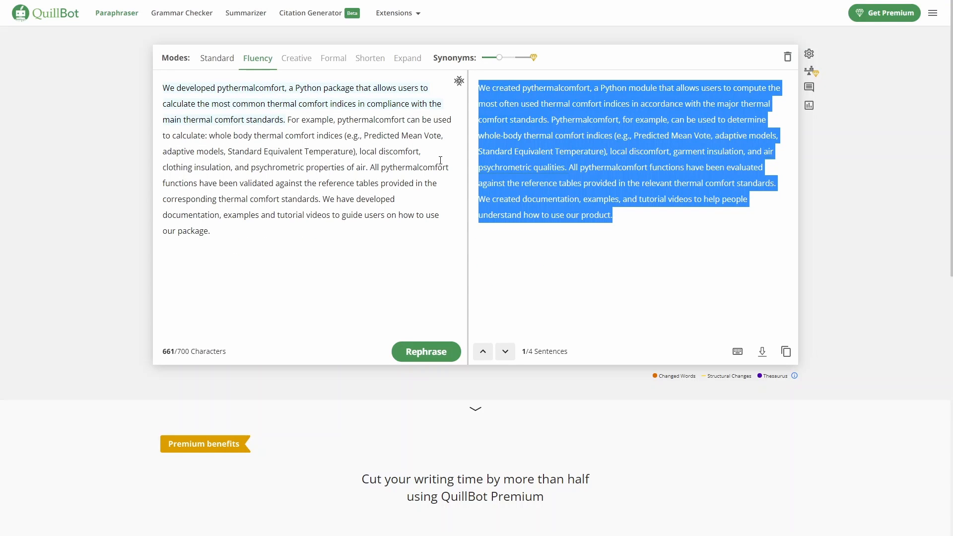
pyautogui.moveTo(433, 163)
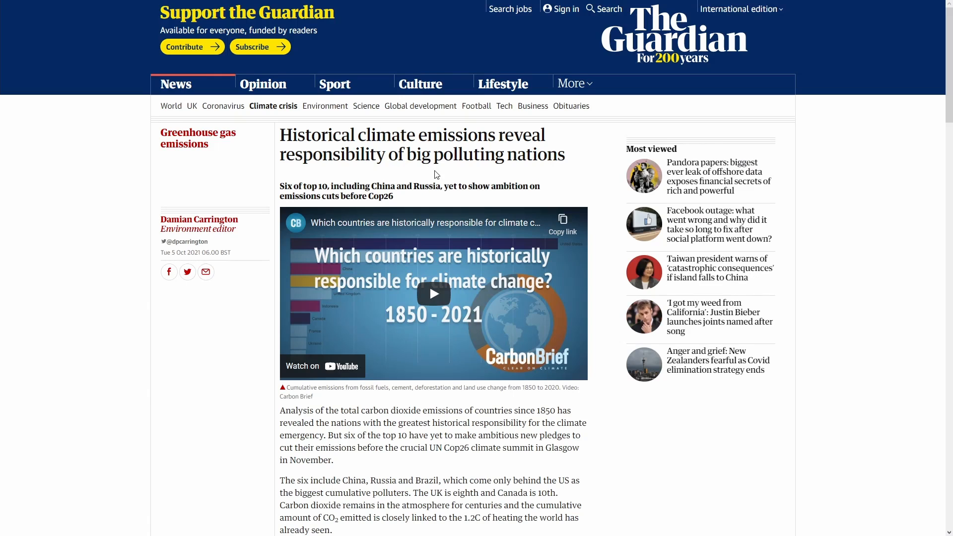
# Copy the Guardian article's two historical carbon-emissions paragraphs into QuillBot's input (632 characters).
pyautogui.scroll(-3)
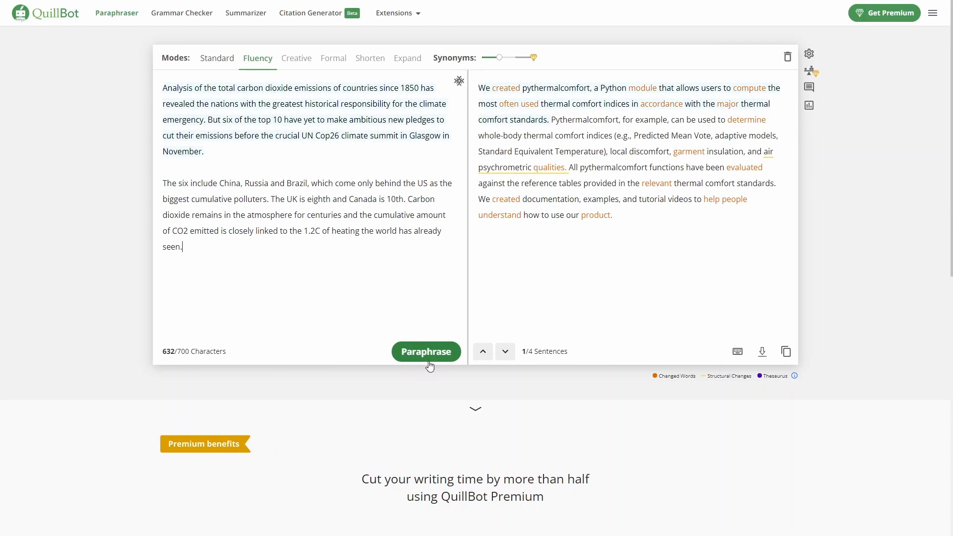
# Paraphrase the two carbon-emissions paragraphs with Fluency mode selected.
pyautogui.click(425, 351)
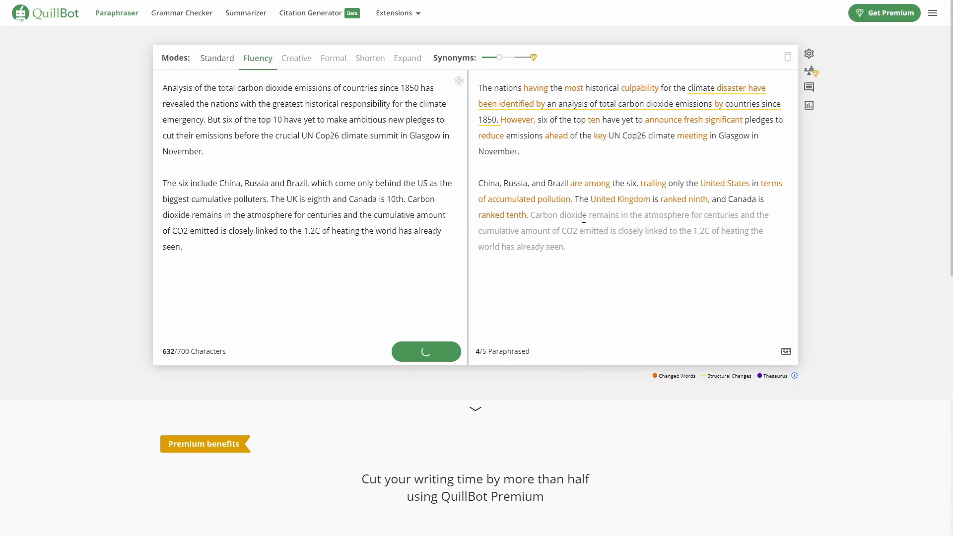
pyautogui.click(425, 352)
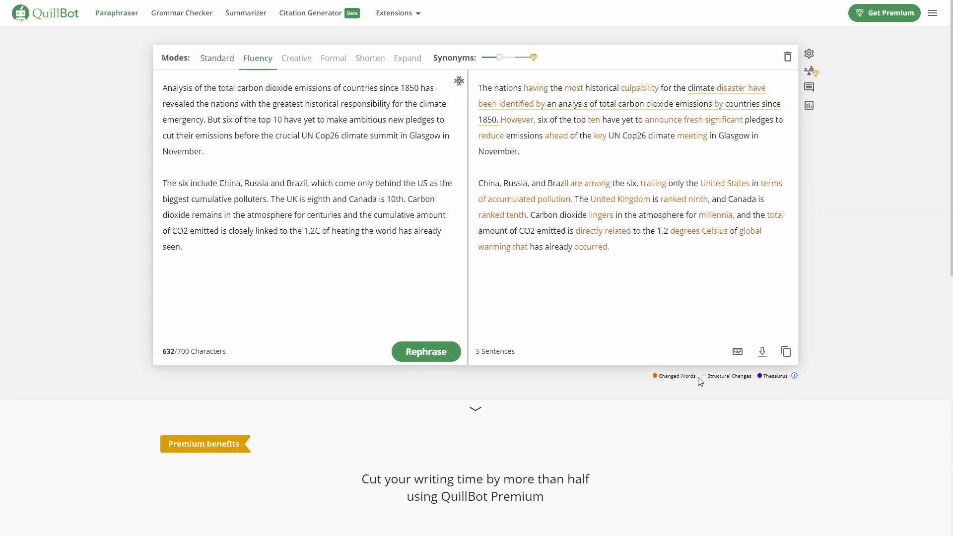
pyautogui.moveTo(679, 378)
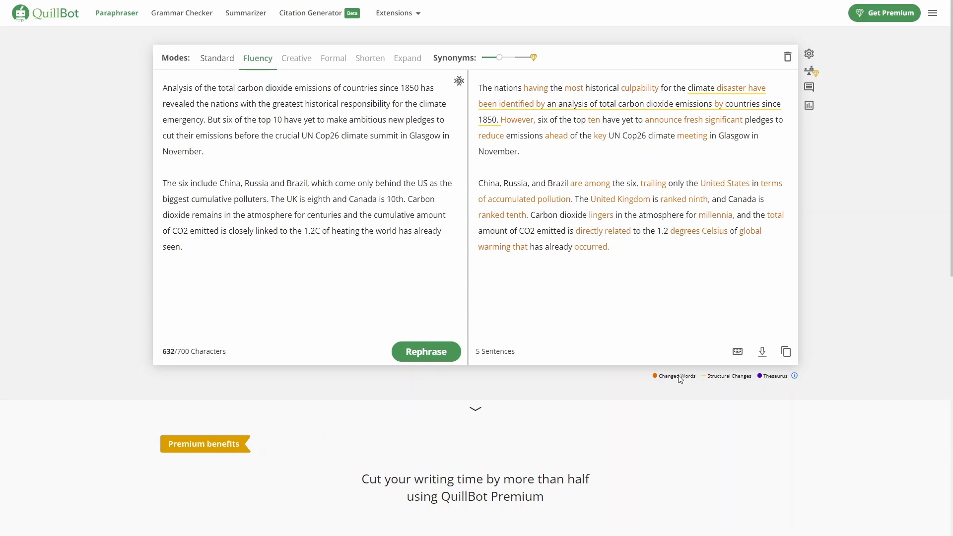
pyautogui.moveTo(726, 381)
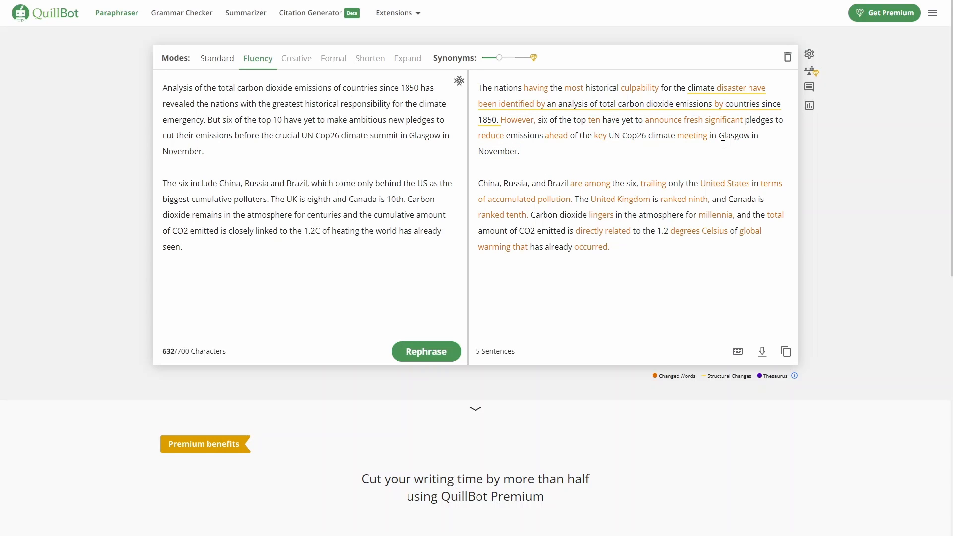
pyautogui.moveTo(736, 143)
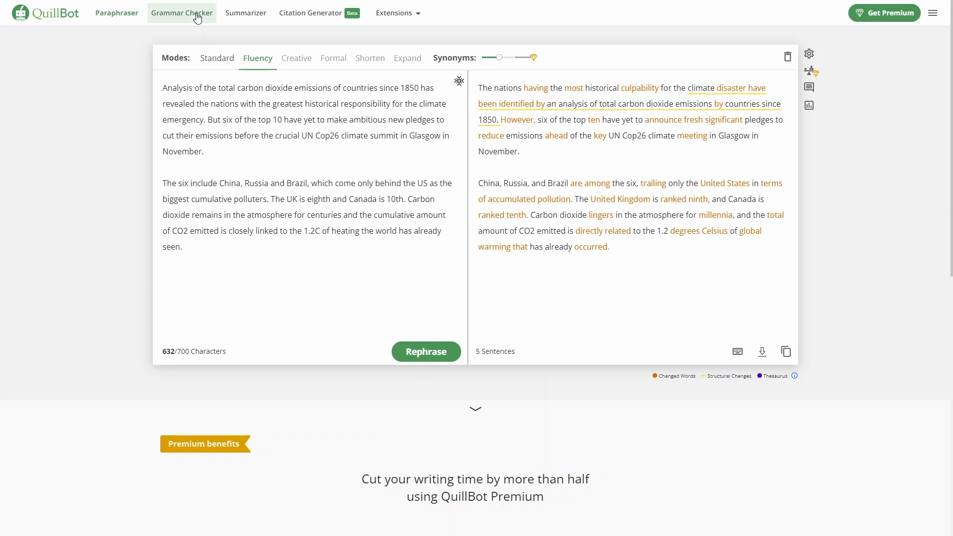
# Load the original carbon-emissions paragraphs (106 words) into Grammar Checker with no errors flagged.
pyautogui.click(181, 13)
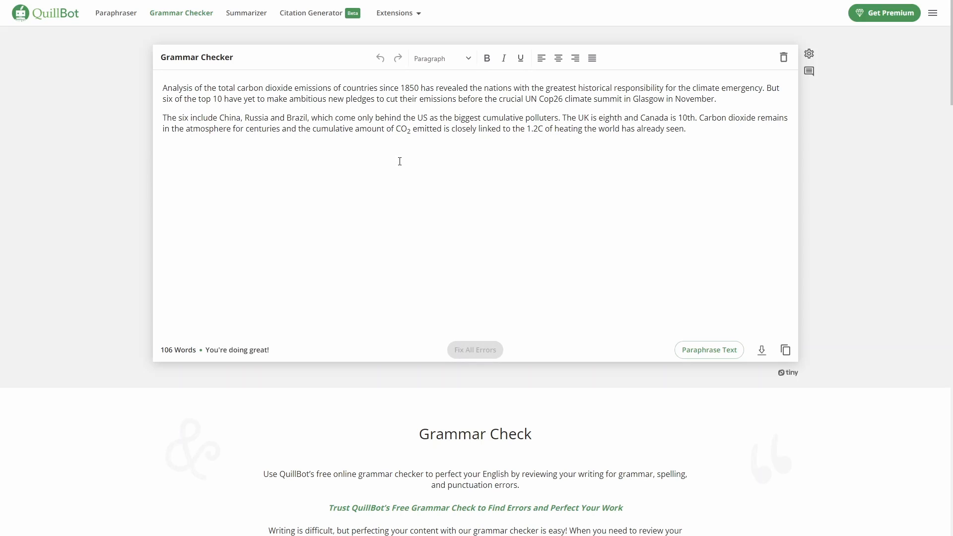
pyautogui.click(685, 128)
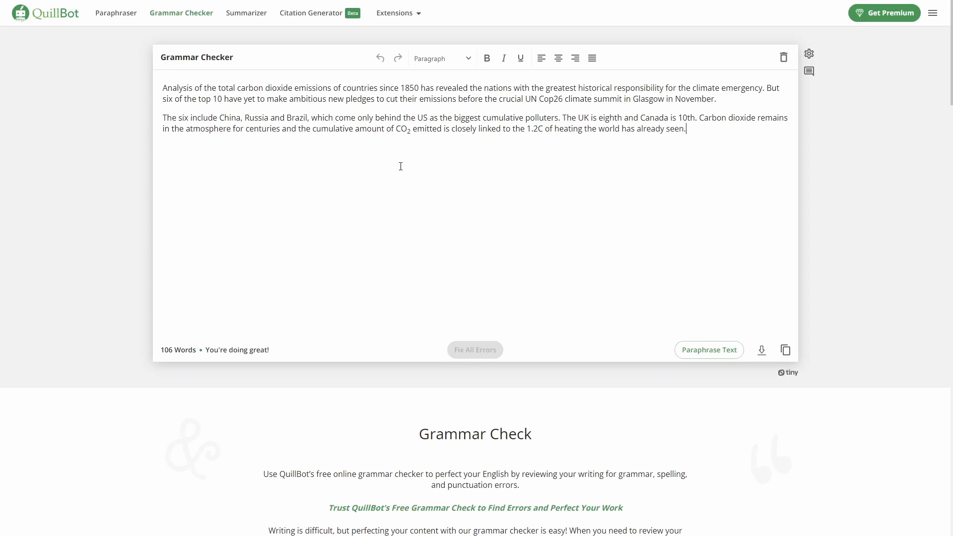
pyautogui.moveTo(246, 13)
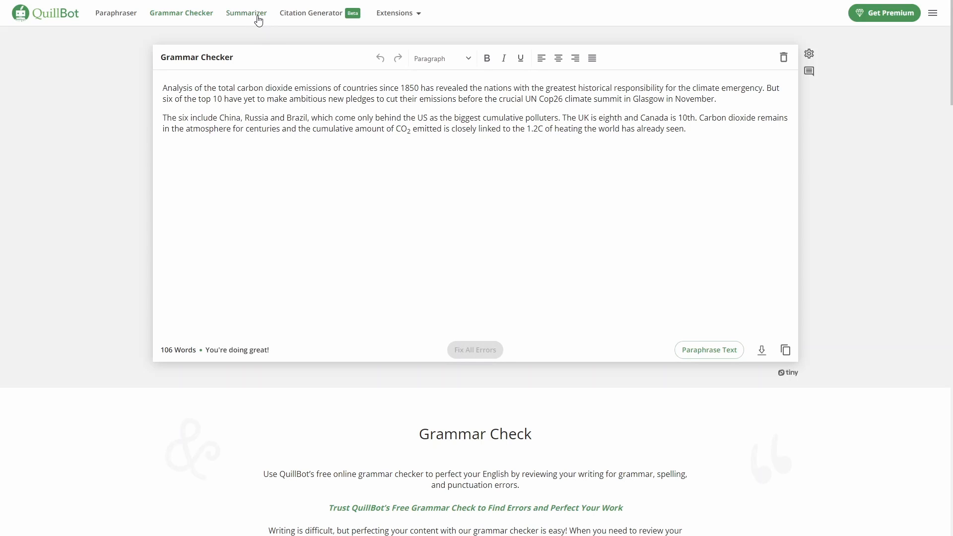
# Summarize the pasted climate article in Summarizer using the keywords climate, emission and nation.
pyautogui.click(245, 13)
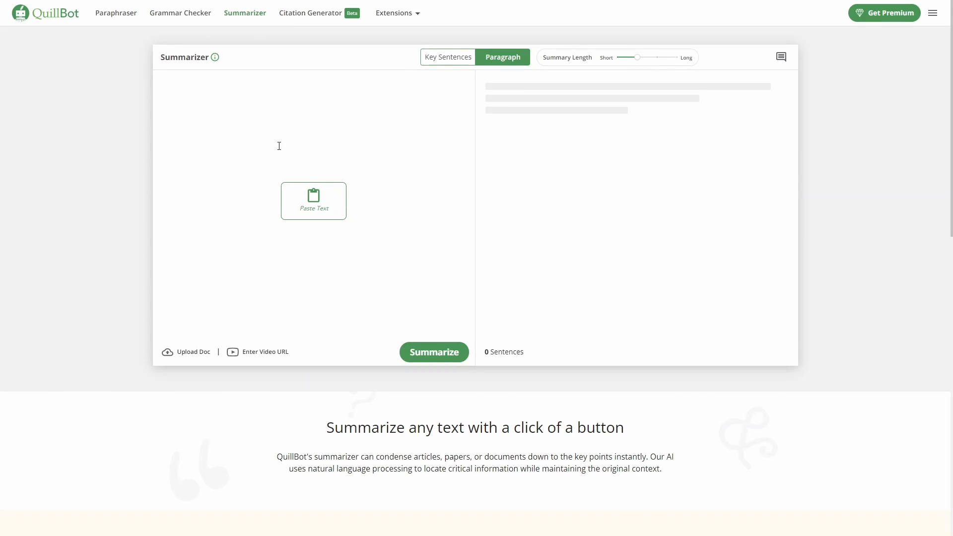
pyautogui.click(313, 201)
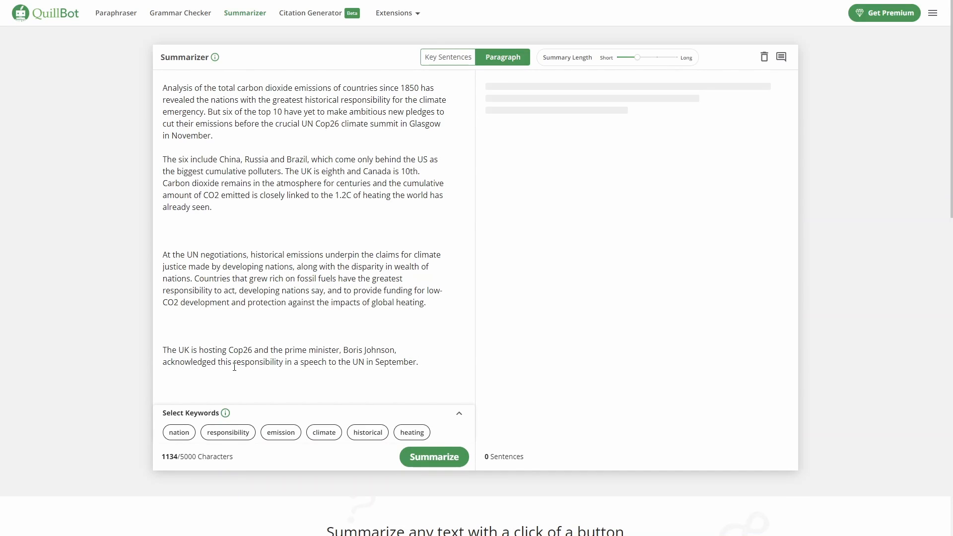
pyautogui.click(279, 432)
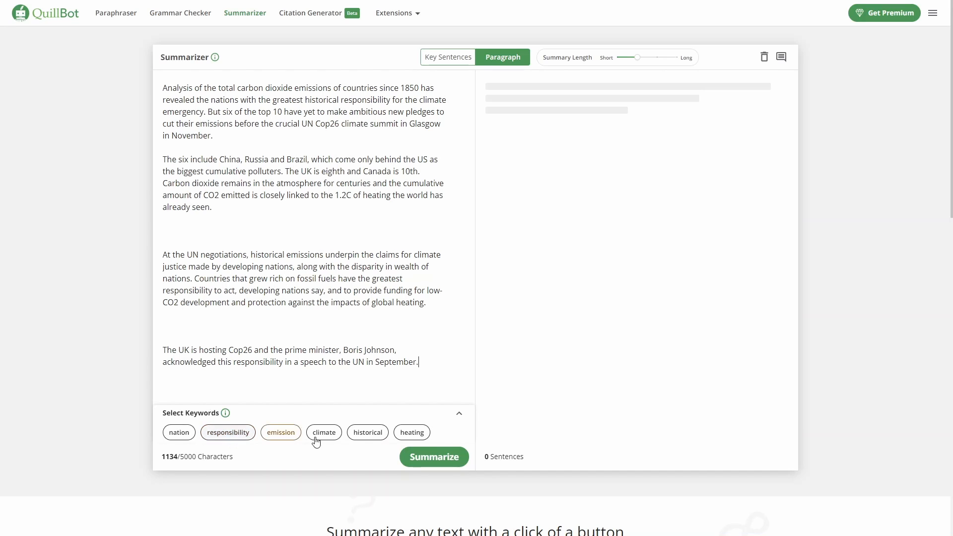
pyautogui.click(323, 432)
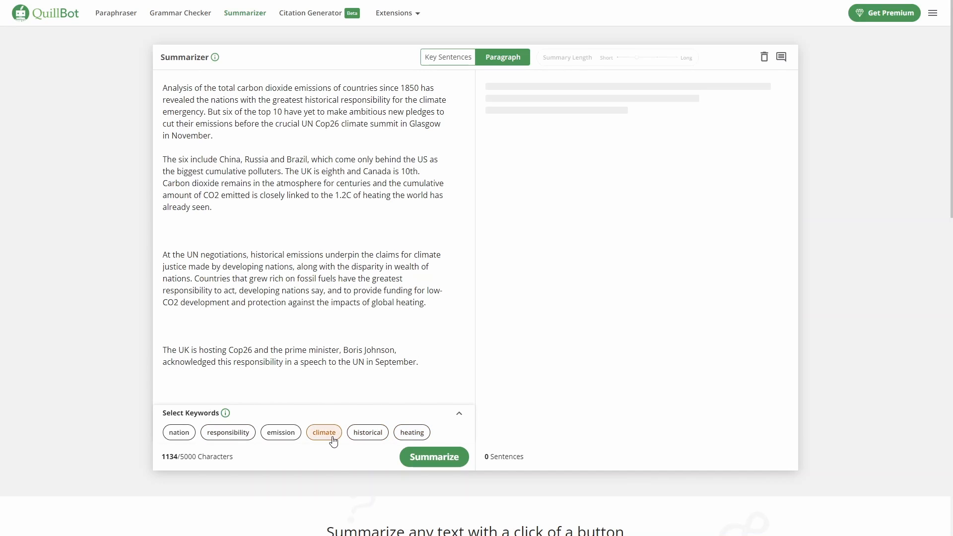
pyautogui.click(227, 432)
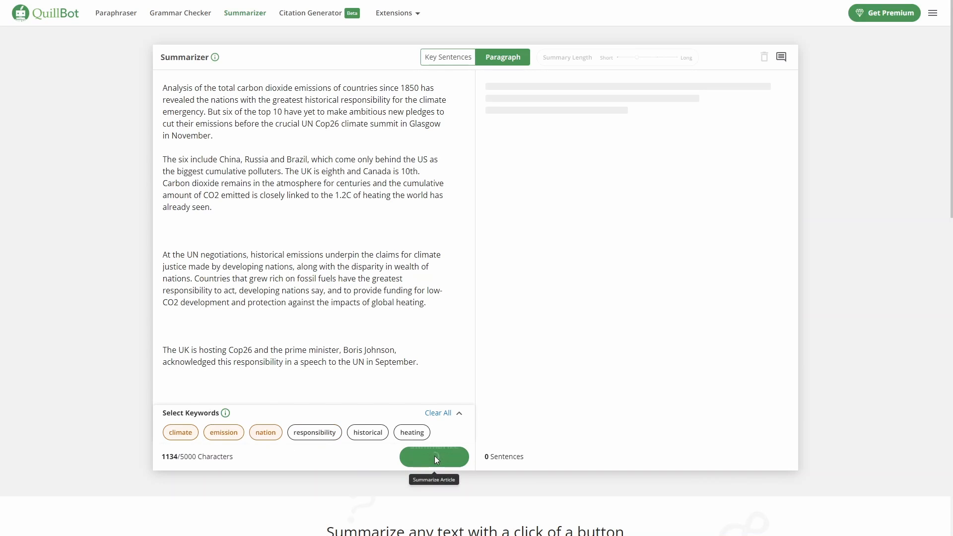
pyautogui.click(433, 457)
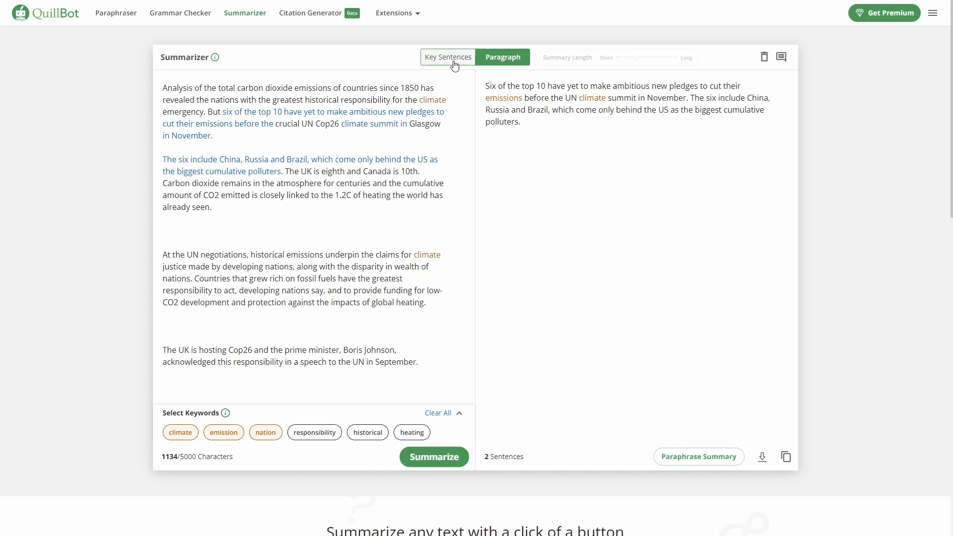
# Show the climate article summary as key sentences and lengthen it toward Long.
pyautogui.click(447, 56)
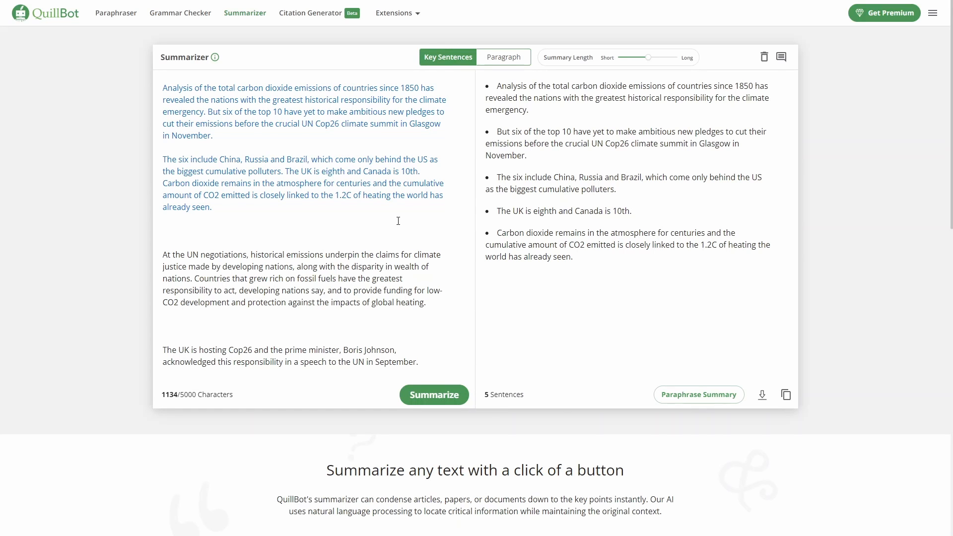
pyautogui.moveTo(407, 217)
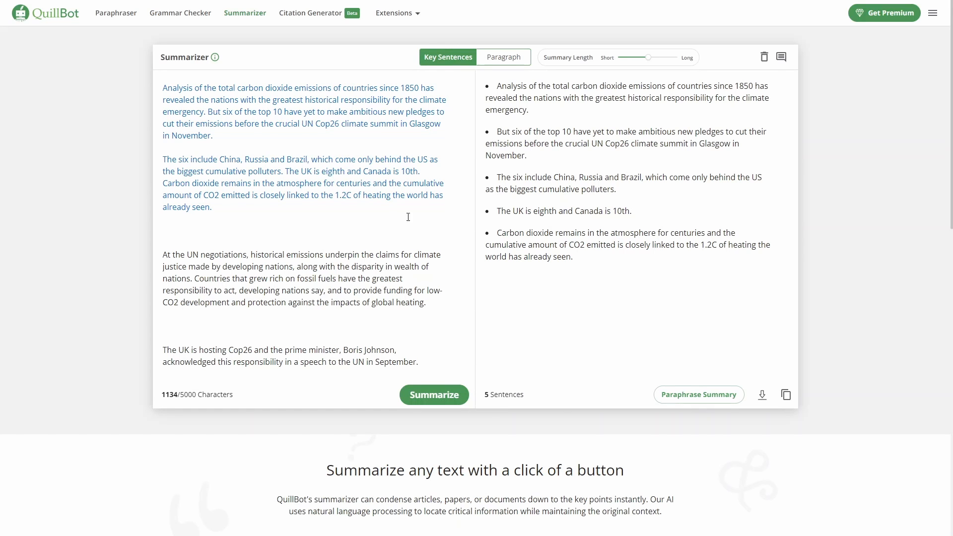
pyautogui.moveTo(620, 60)
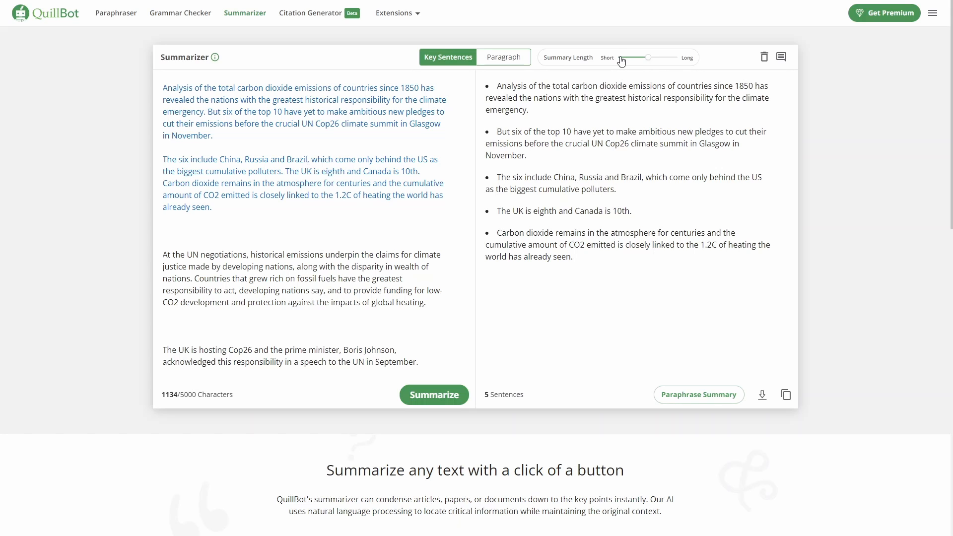
pyautogui.moveTo(635, 57); pyautogui.dragTo(676, 61)
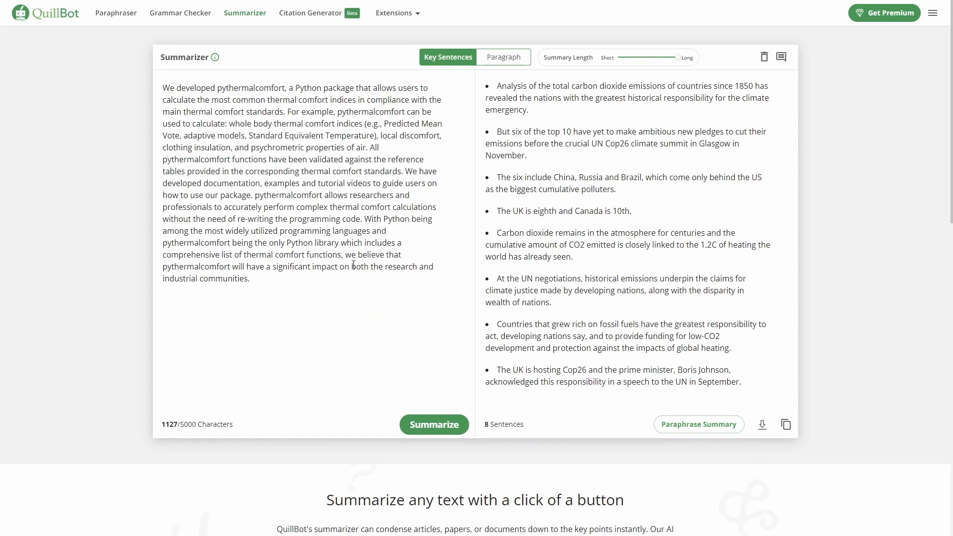
# Summarize the pythermalcomfort text as a paragraph, emphasizing the keywords thermal and comfort.
pyautogui.click(433, 423)
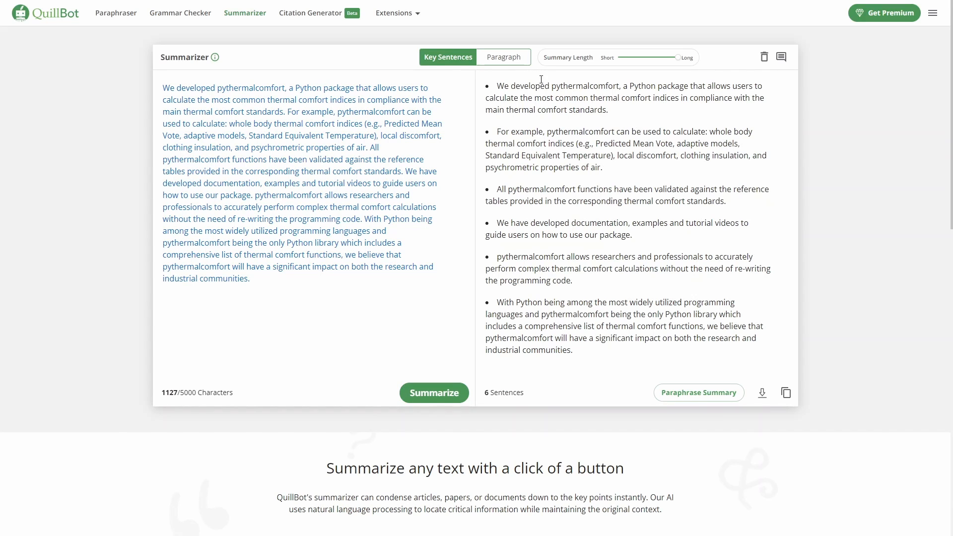
pyautogui.click(502, 57)
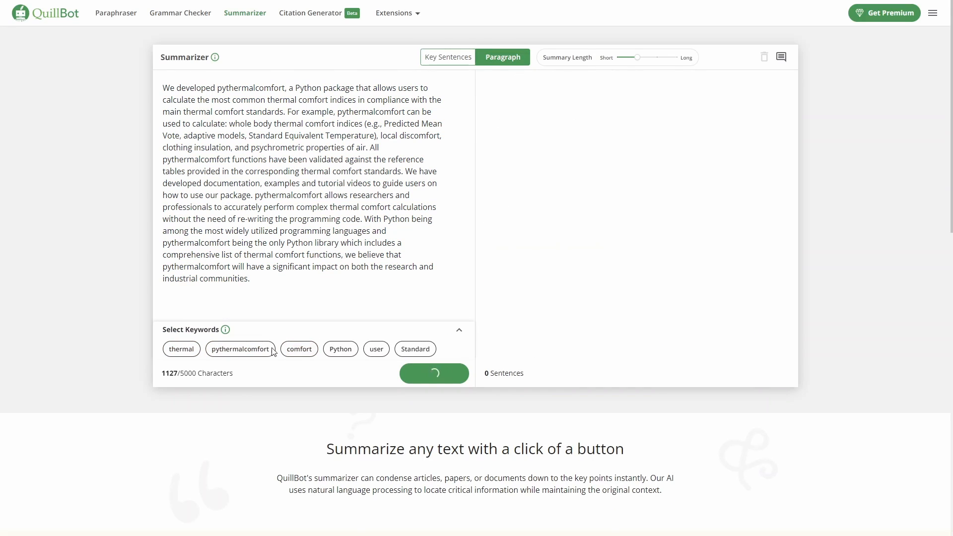
pyautogui.click(433, 372)
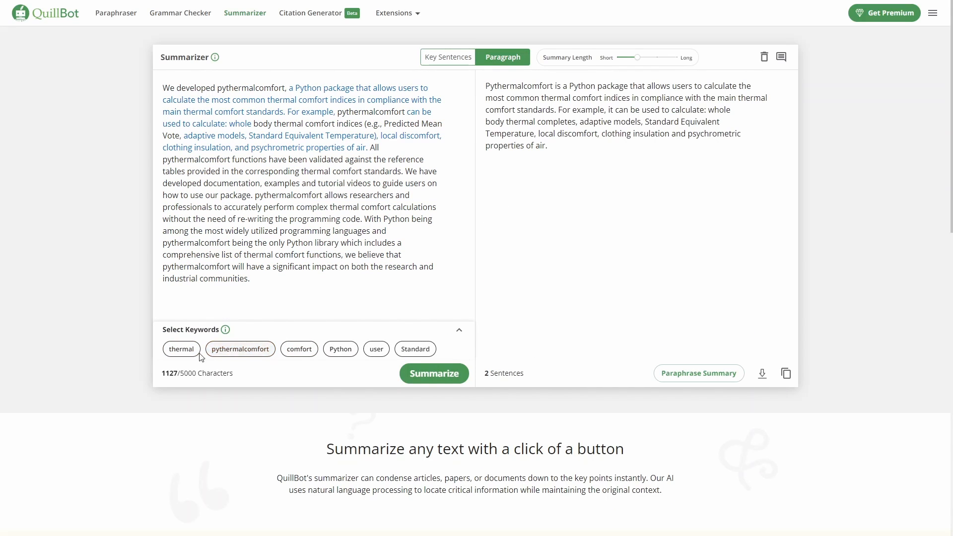
pyautogui.click(298, 349)
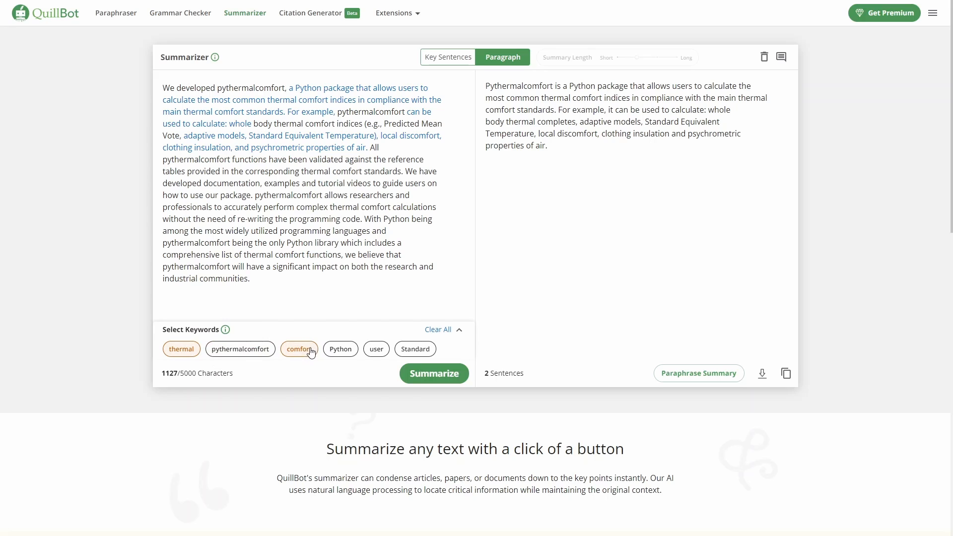
pyautogui.click(240, 349)
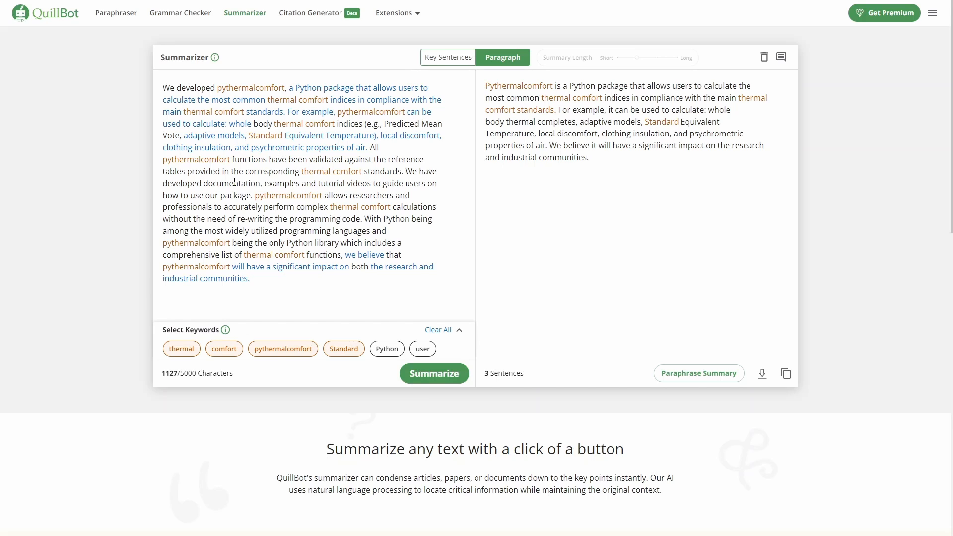
pyautogui.moveTo(274, 209)
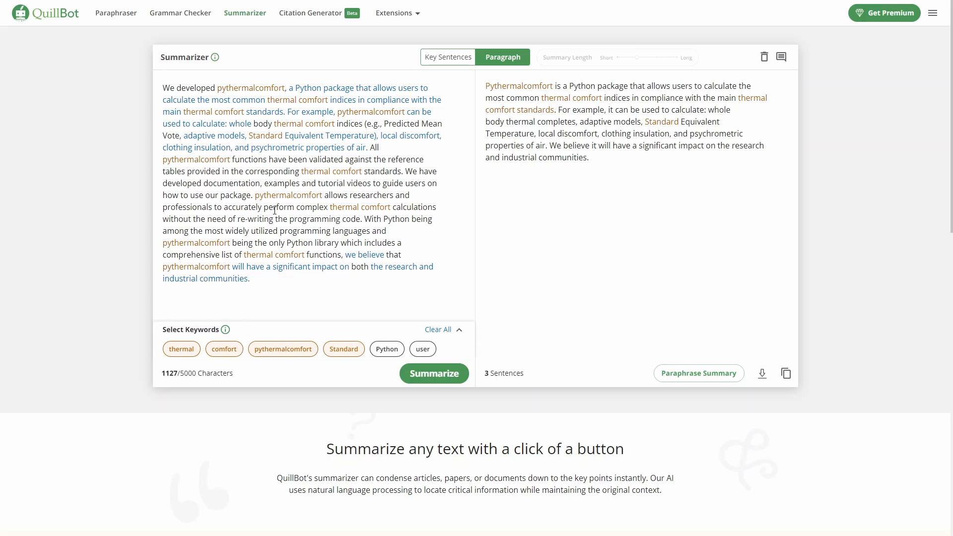
pyautogui.moveTo(325, 41)
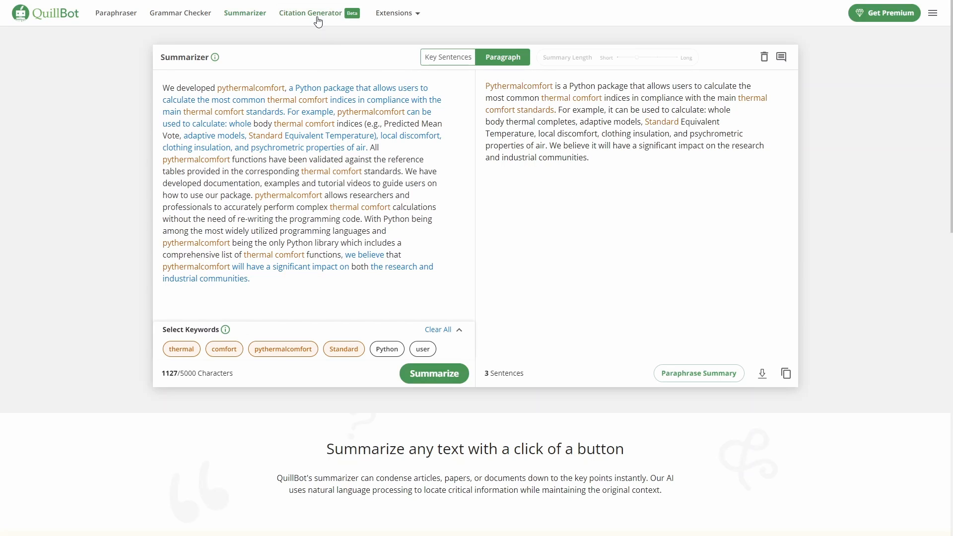
# Save an APA citation for the article link by Federico Tartarini, then view the extensions list.
pyautogui.click(309, 13)
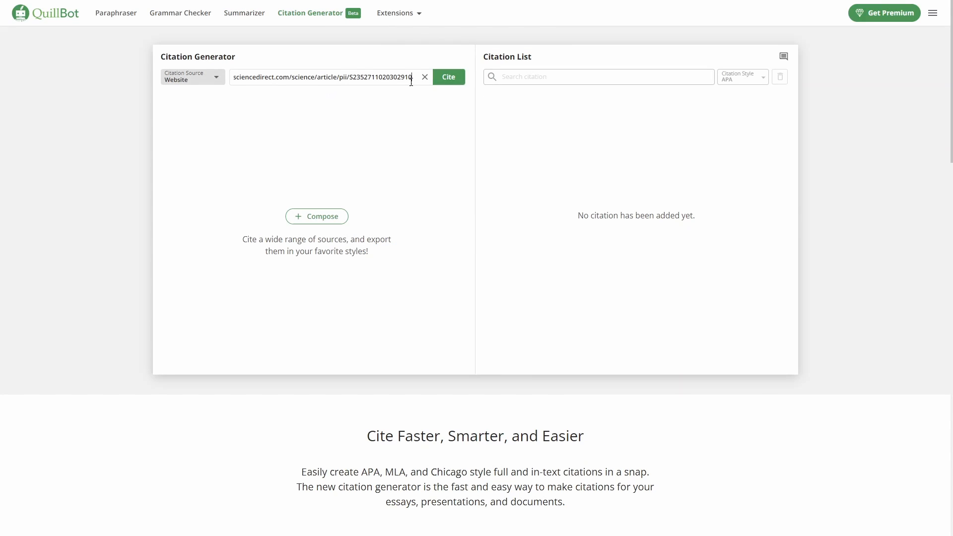
pyautogui.click(448, 76)
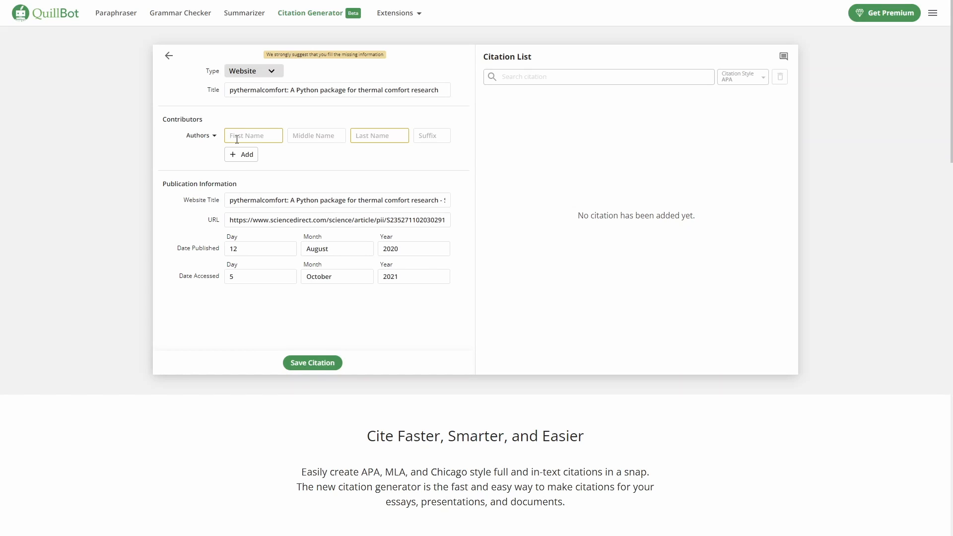
pyautogui.write('Federico')
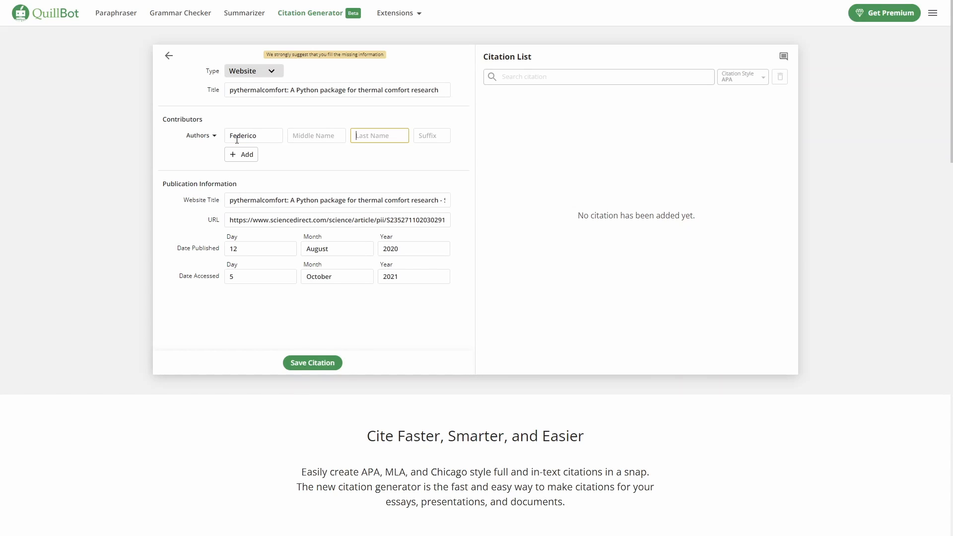
pyautogui.write('Tartarini')
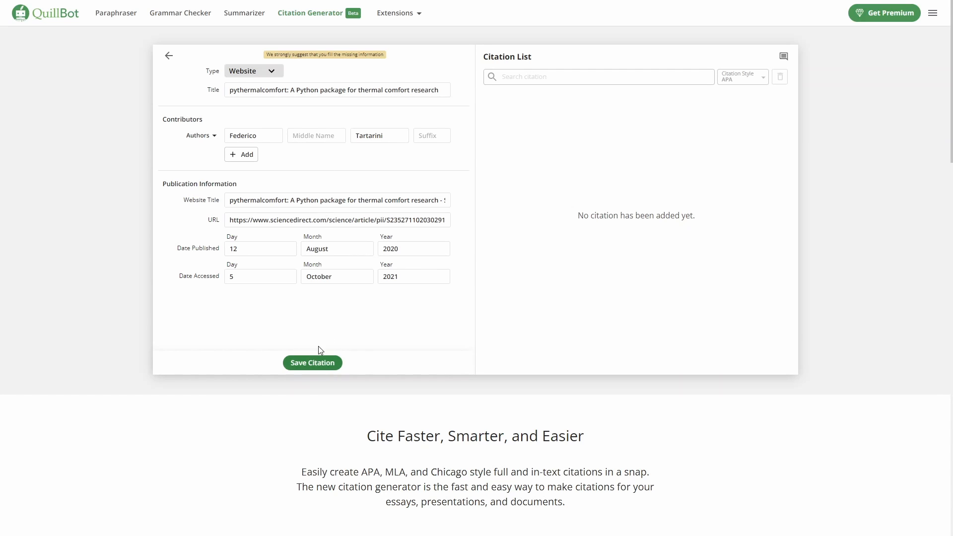
pyautogui.click(311, 363)
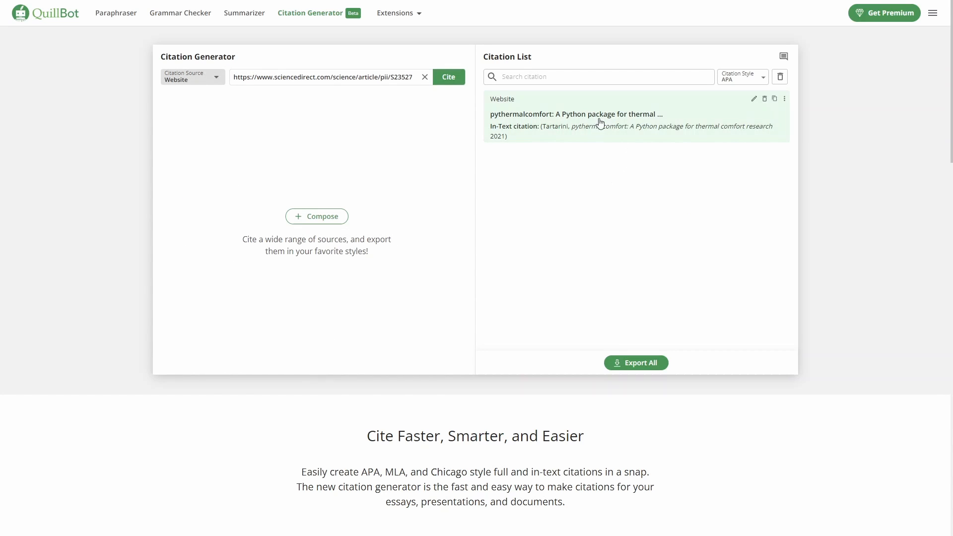
pyautogui.moveTo(527, 143)
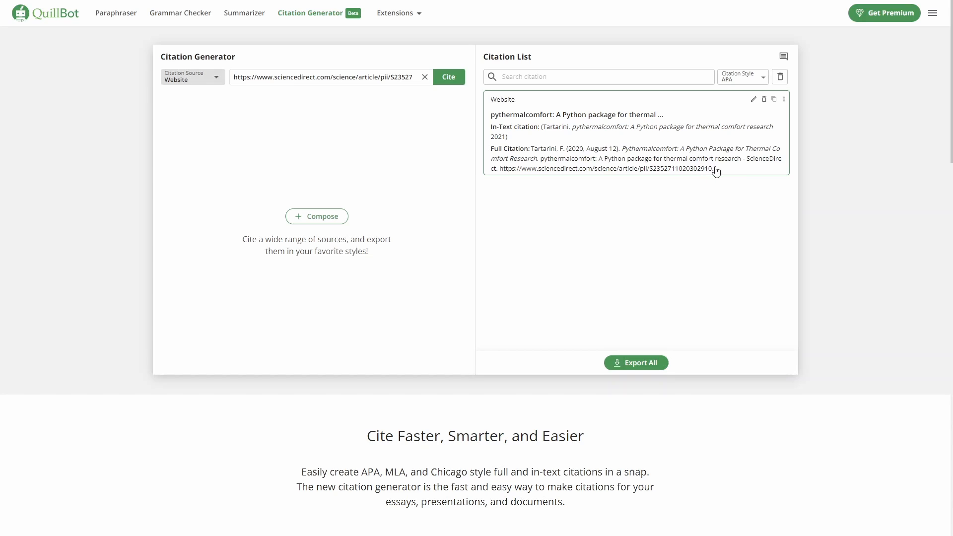
pyautogui.click(396, 13)
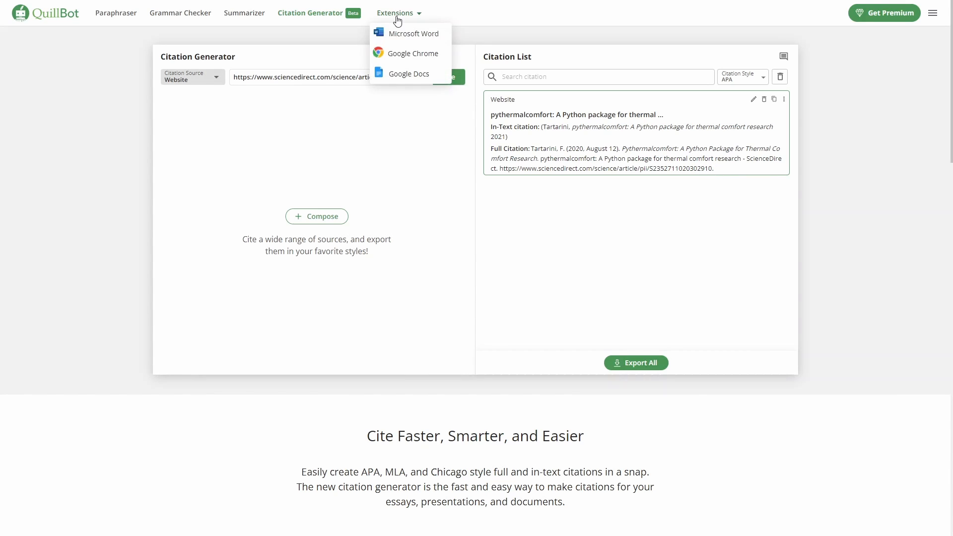
pyautogui.moveTo(401, 57)
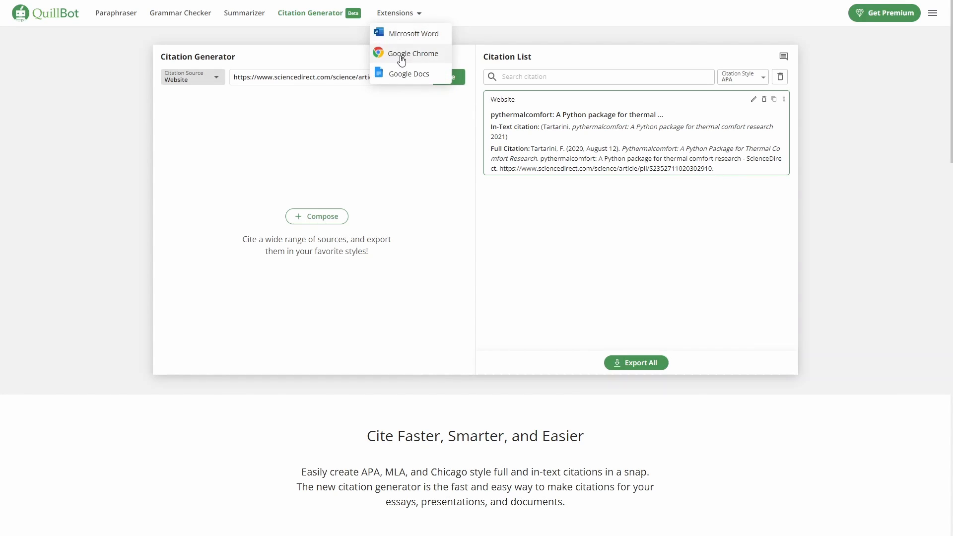
pyautogui.moveTo(402, 86)
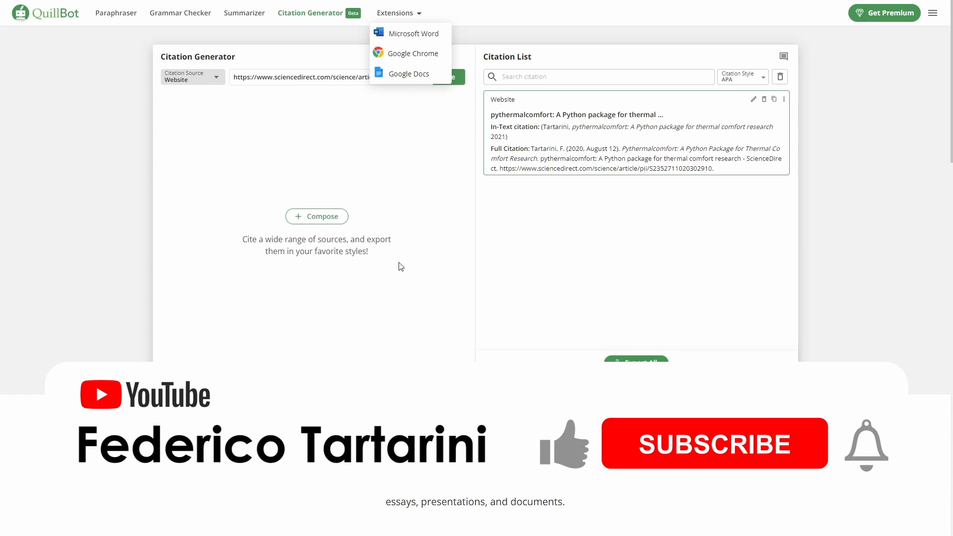
pyautogui.moveTo(570, 462)
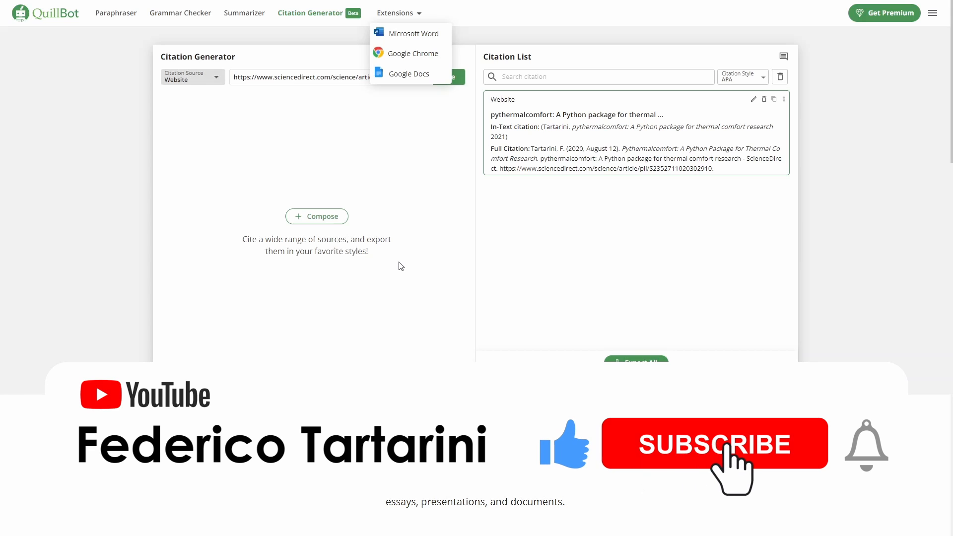
pyautogui.click(714, 443)
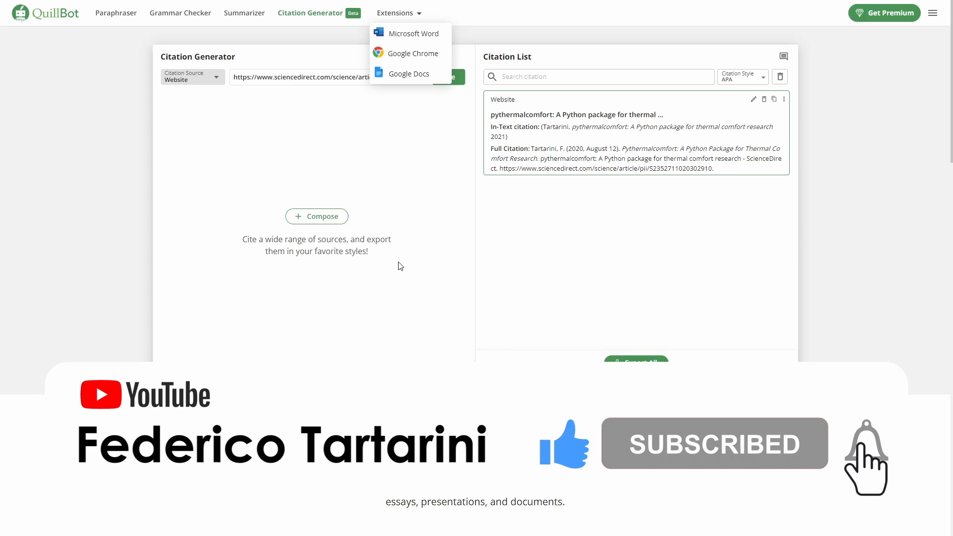